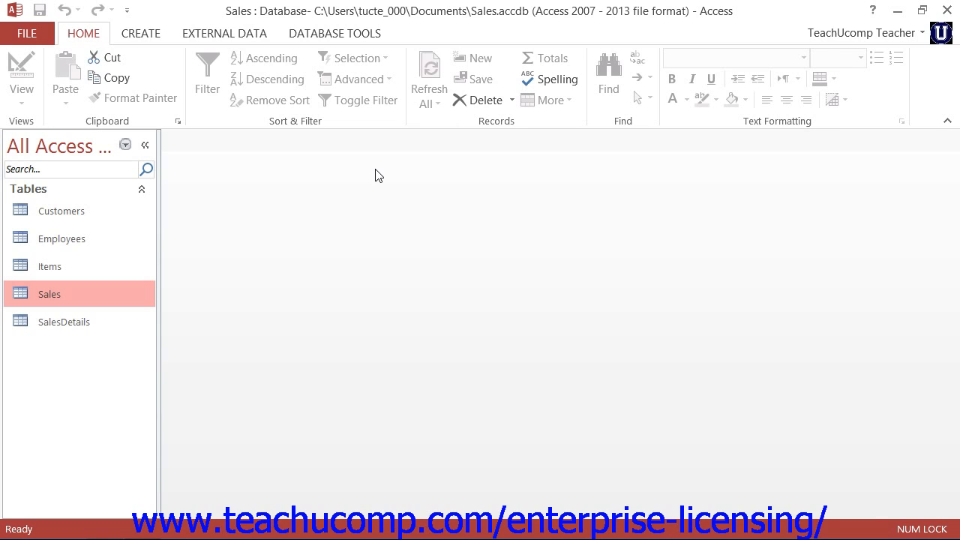
mouse_move(405, 189)
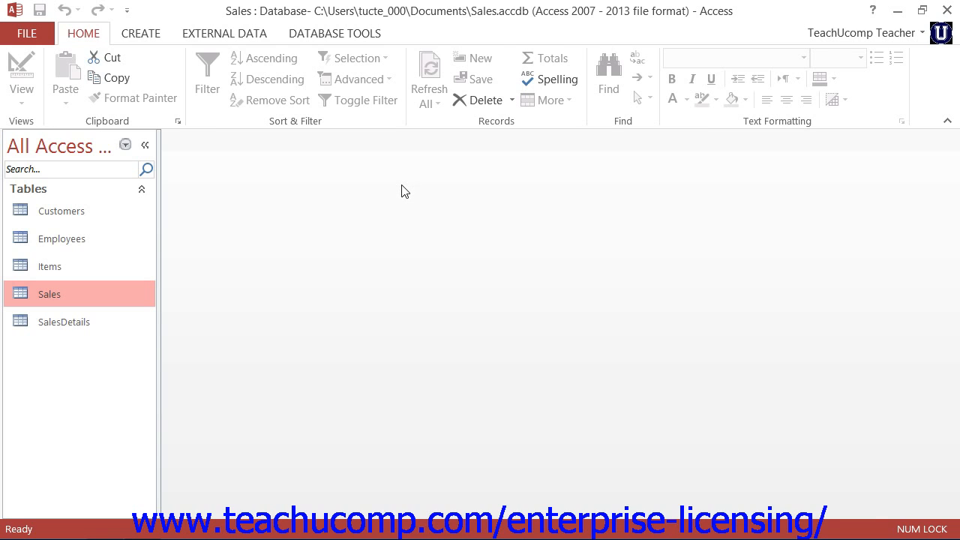
mouse_move(140, 33)
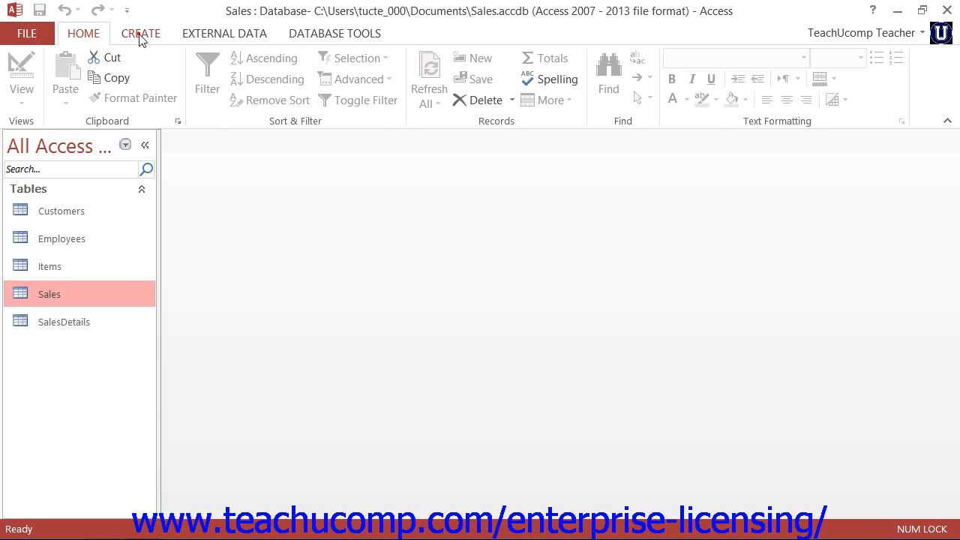
Show the Create ribbon commands in the Sales database.
click(141, 33)
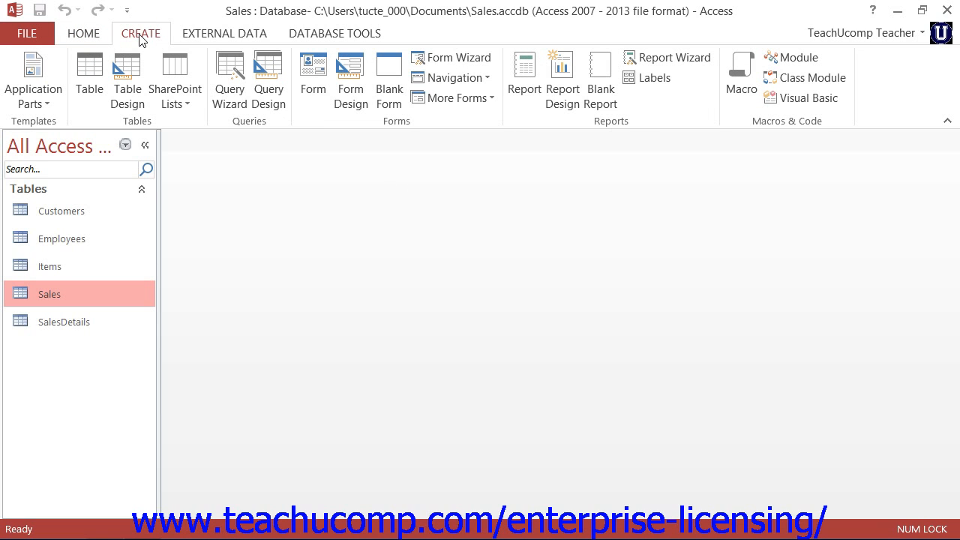
mouse_move(229, 79)
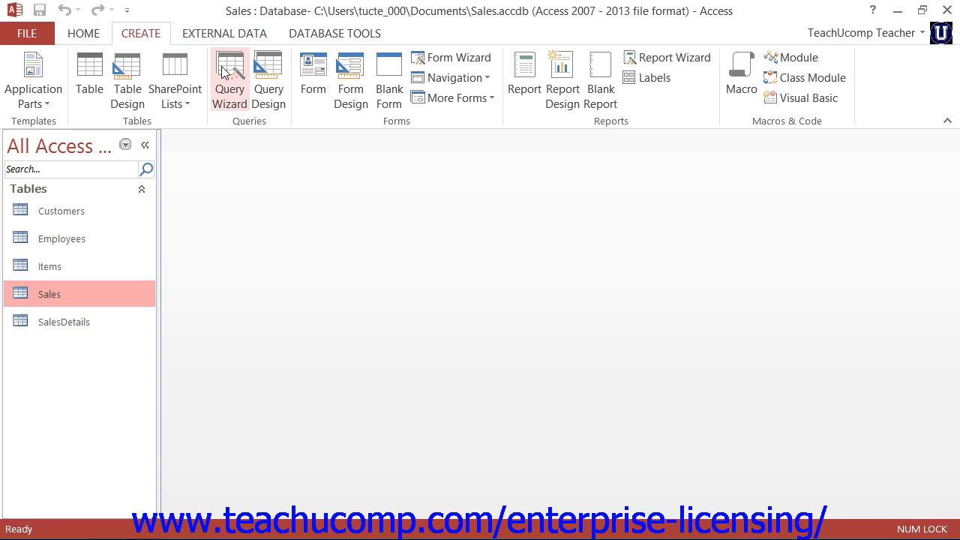
Launch Query Wizard and confirm Simple Query Wizard in the New Query dialog.
click(230, 79)
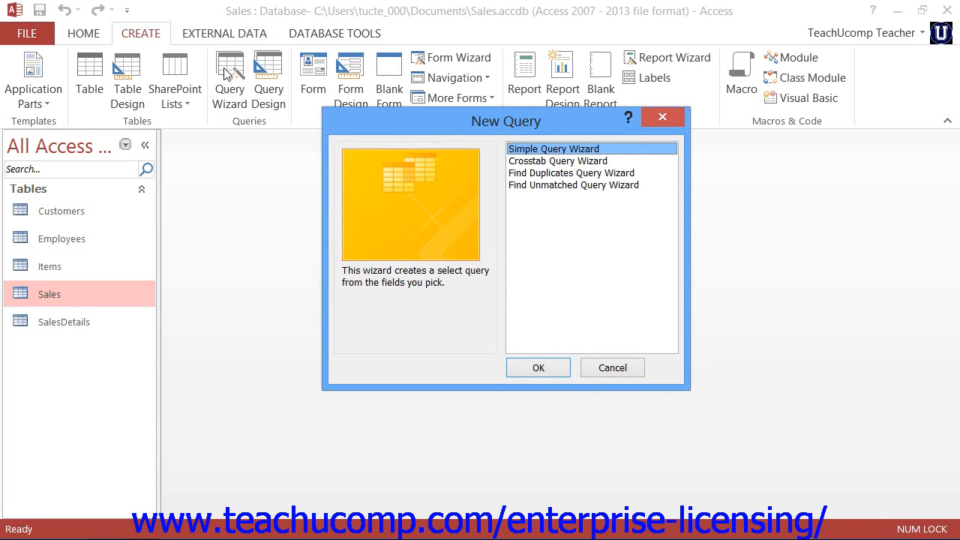
mouse_move(531, 161)
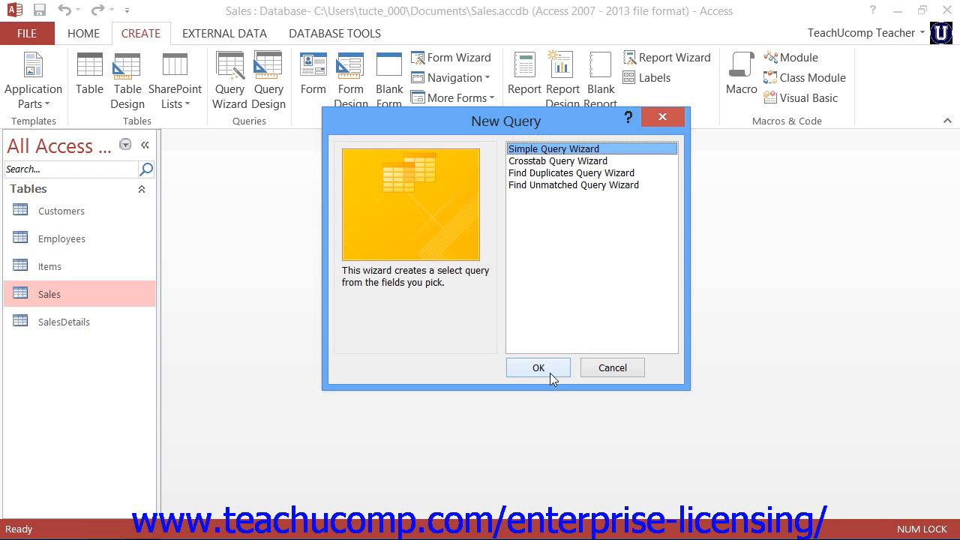
click(538, 367)
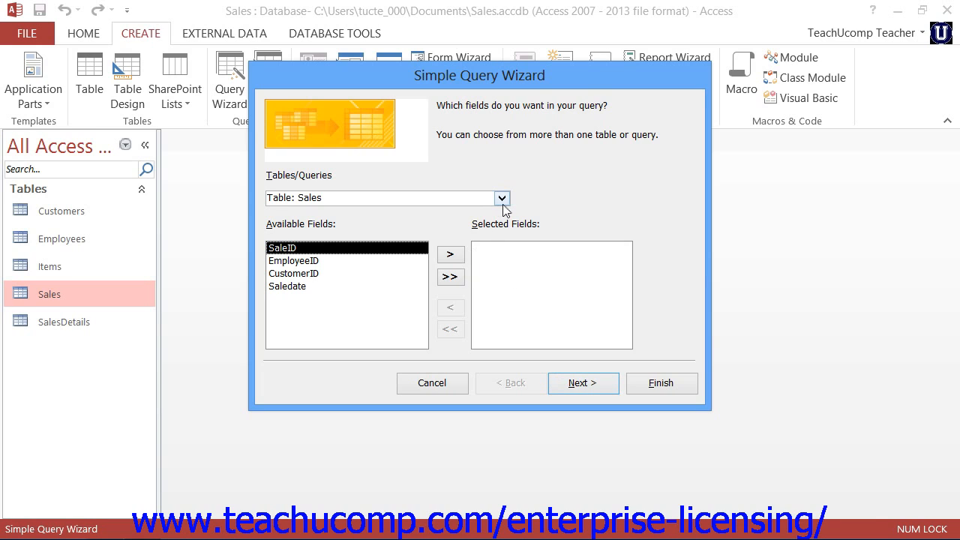
From Table: Customers, add CustomerID, CompanyName, Address, City, State and Zip.
click(501, 198)
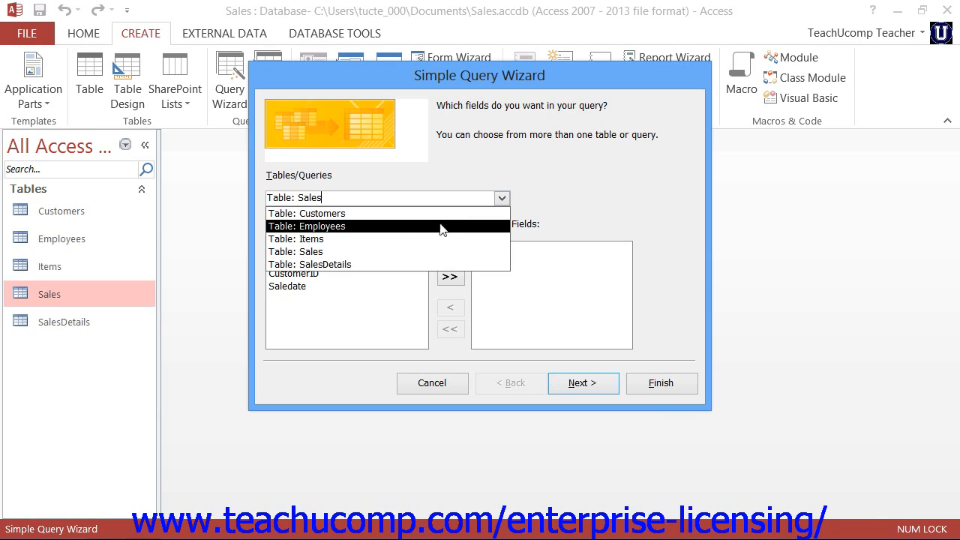
click(307, 213)
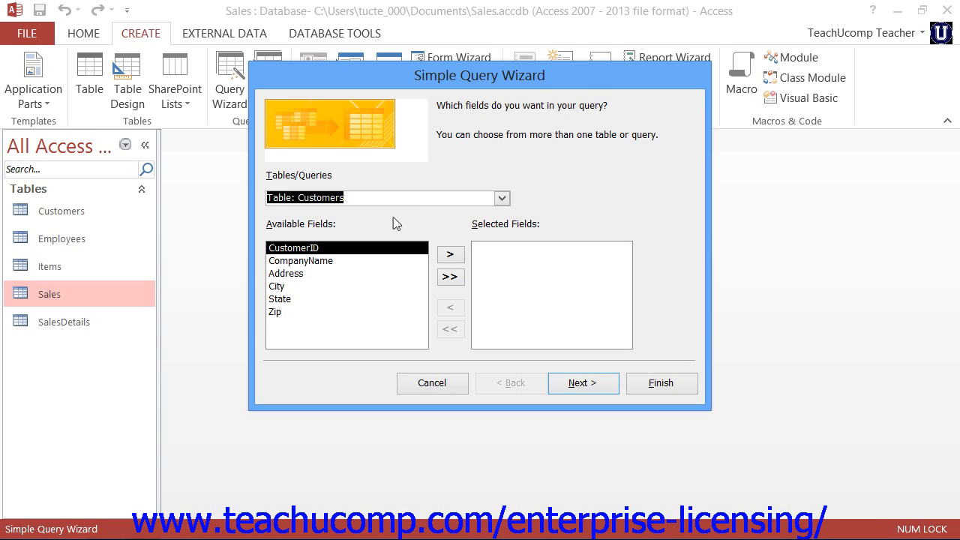
mouse_move(326, 234)
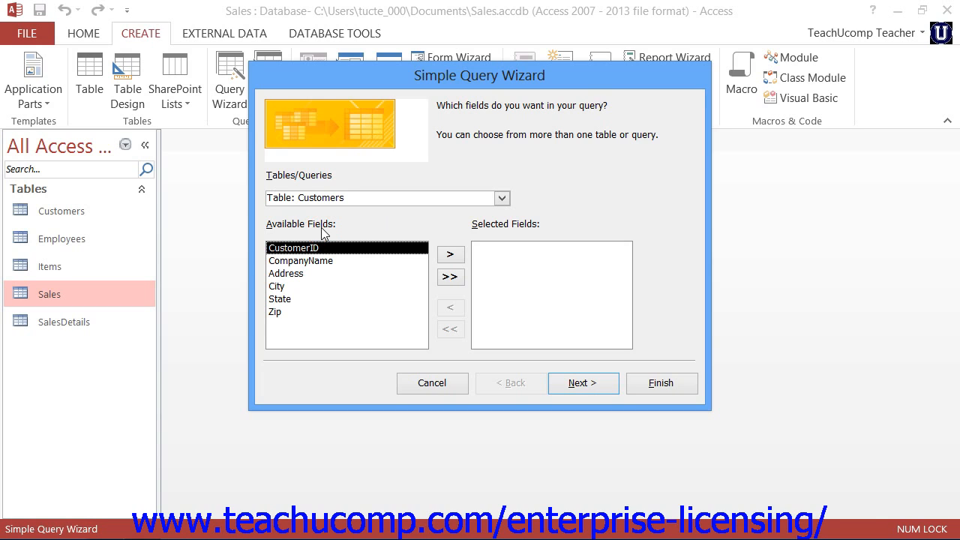
mouse_move(318, 247)
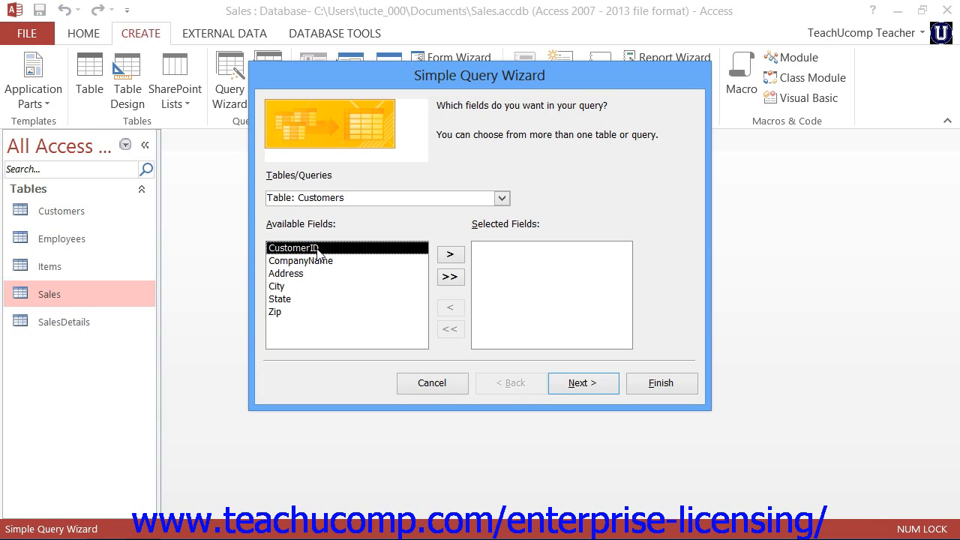
mouse_move(451, 254)
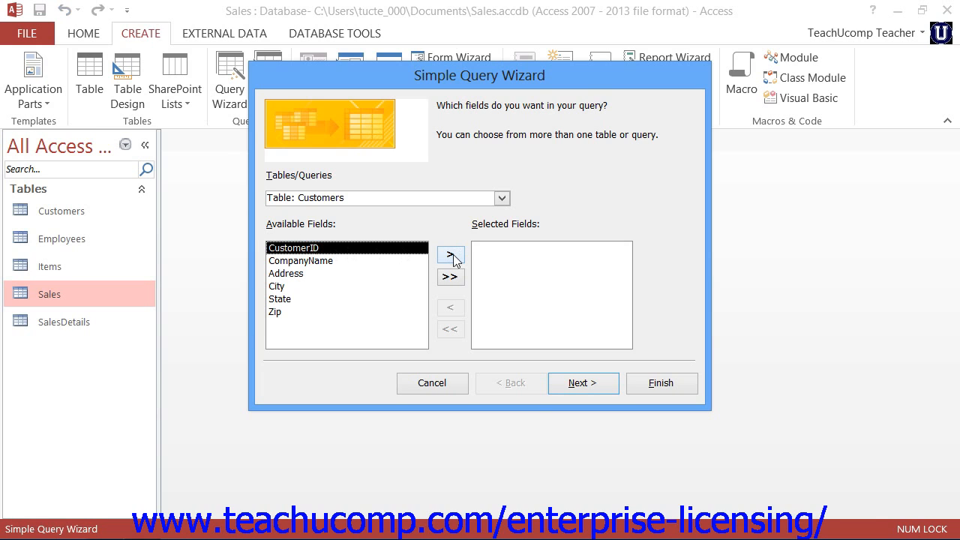
click(449, 254)
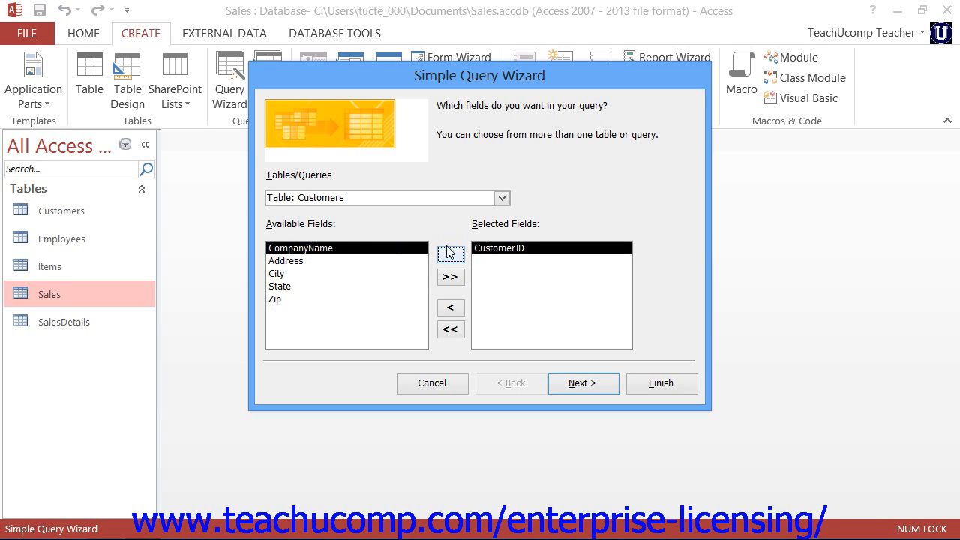
click(450, 254)
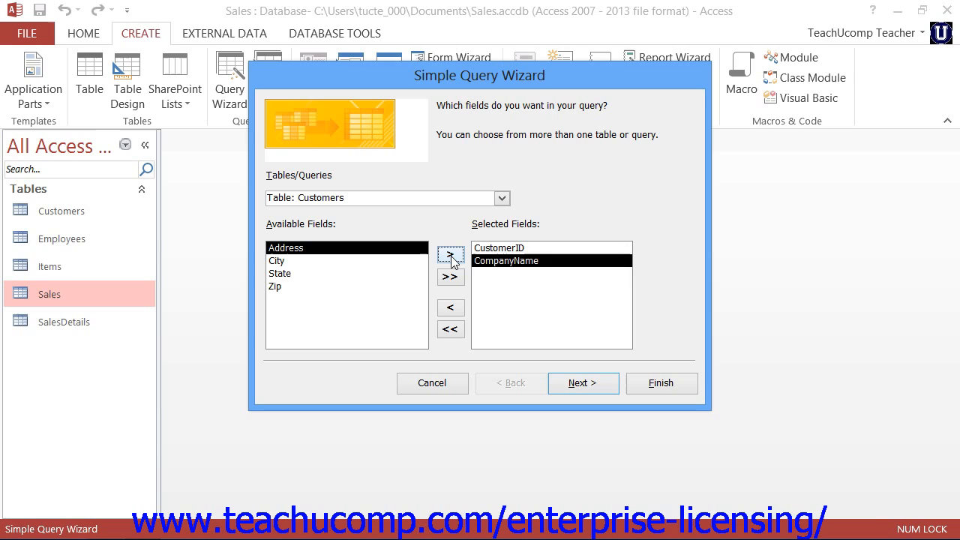
click(450, 260)
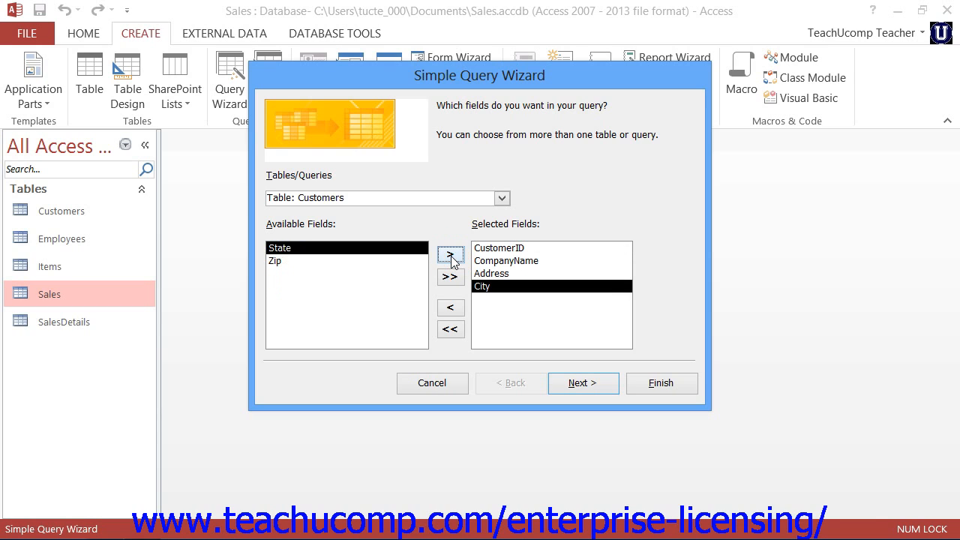
click(450, 258)
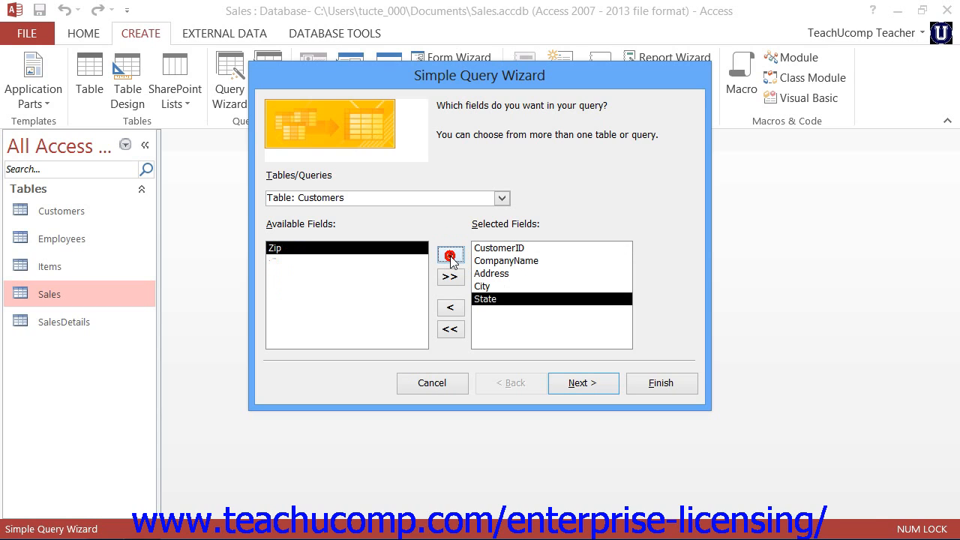
click(450, 255)
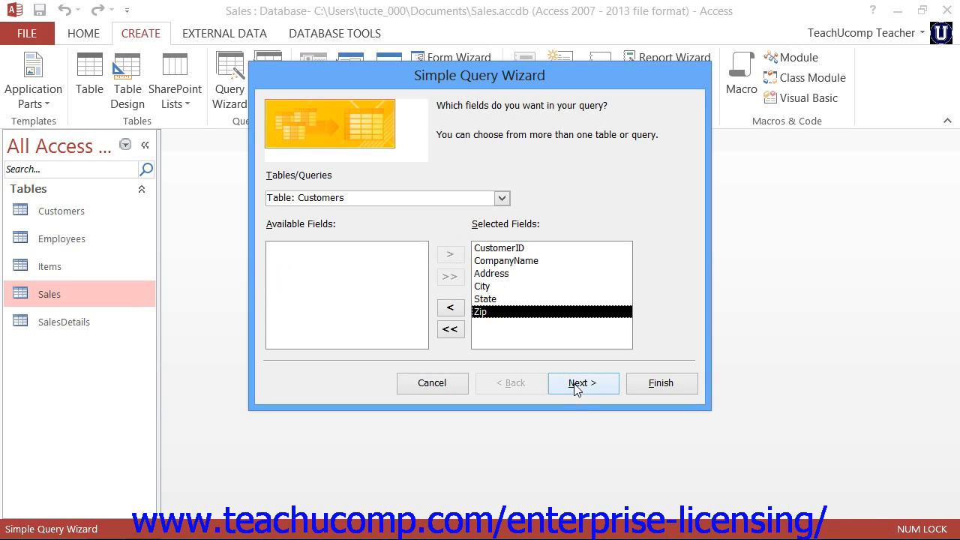
click(583, 383)
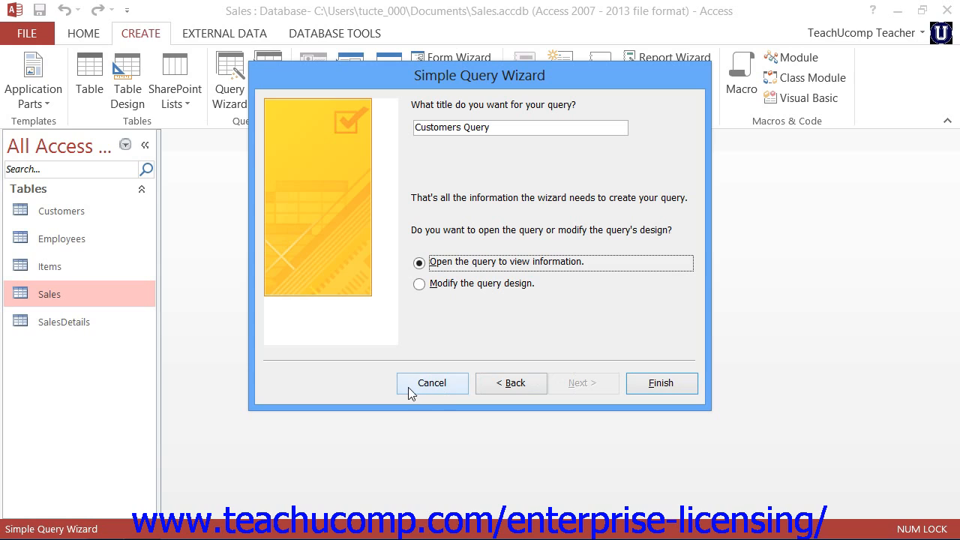
click(510, 383)
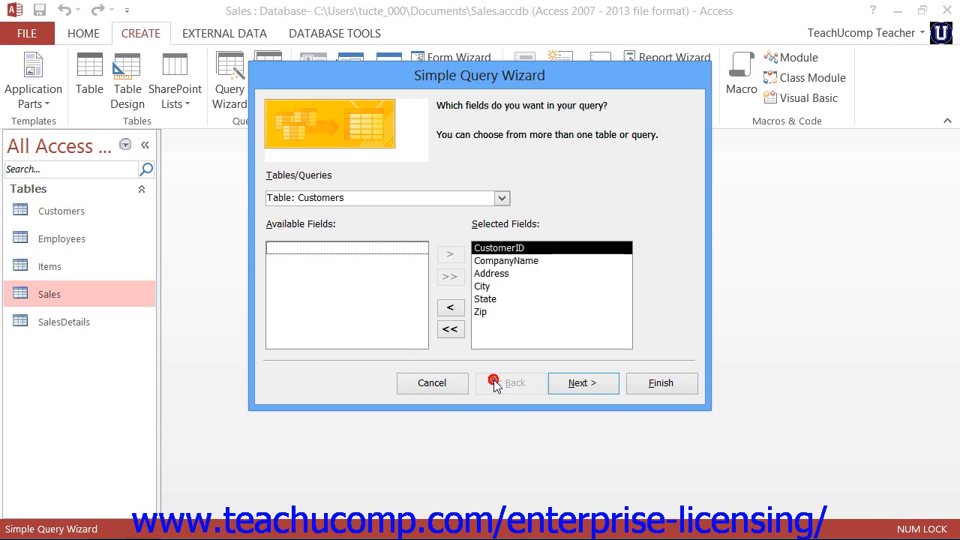
Add Saledate from the Sales table and advance to the detail-or-summary page.
click(501, 197)
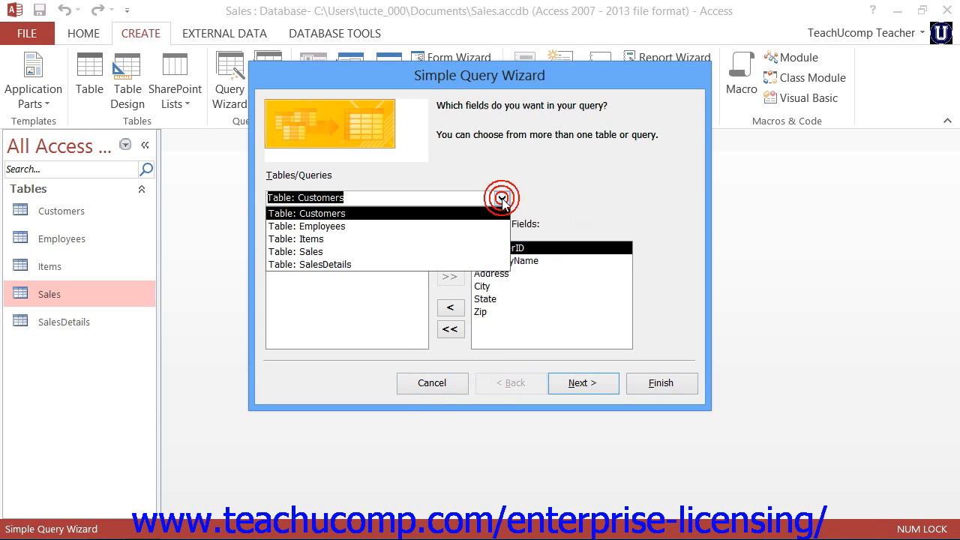
click(296, 251)
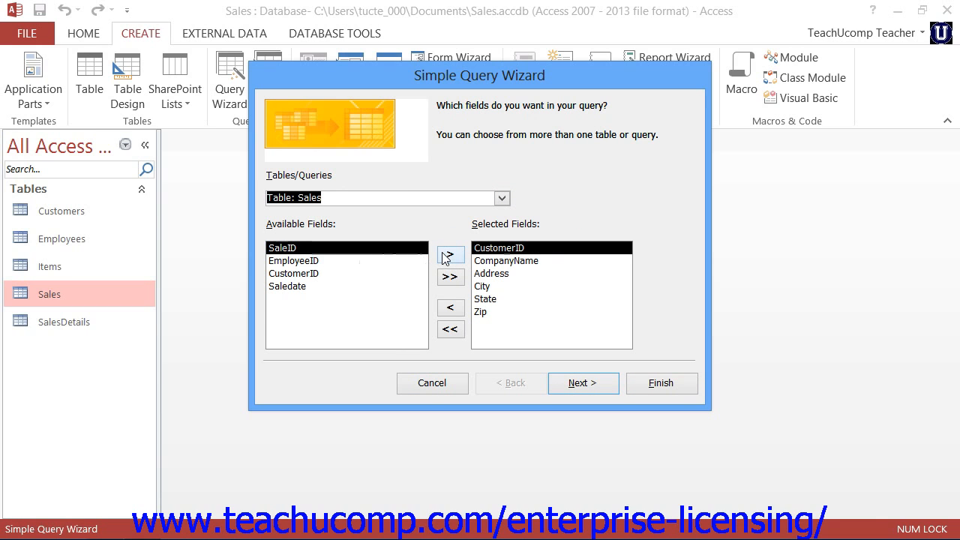
click(449, 254)
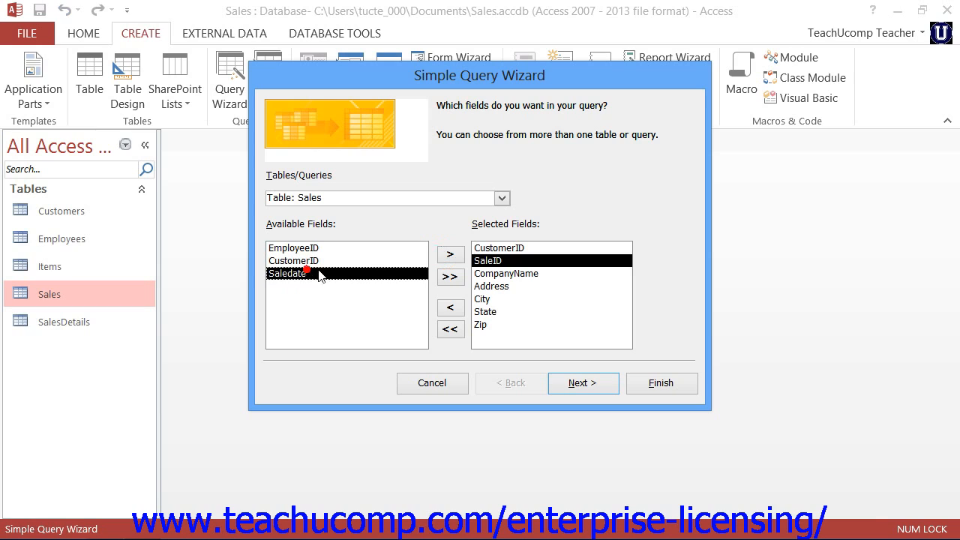
click(450, 253)
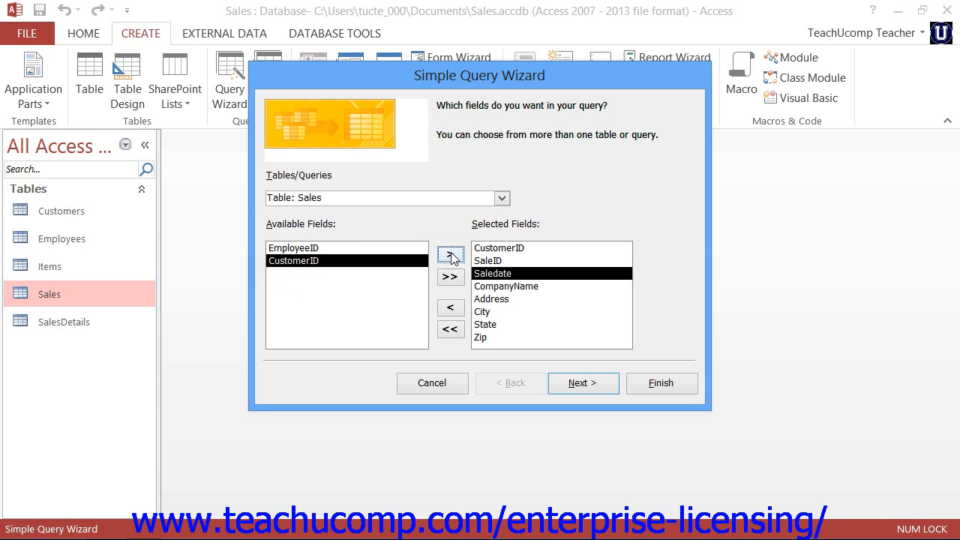
mouse_move(508, 240)
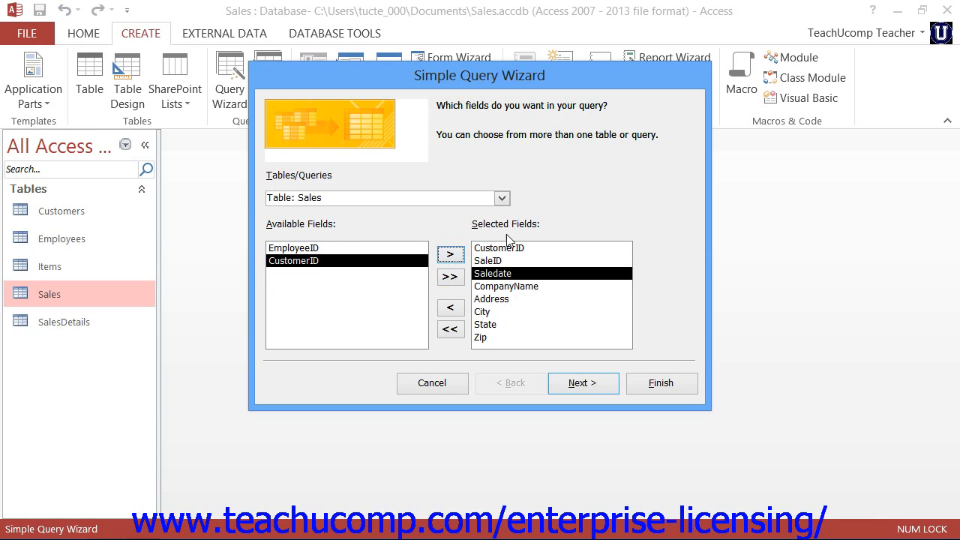
click(582, 383)
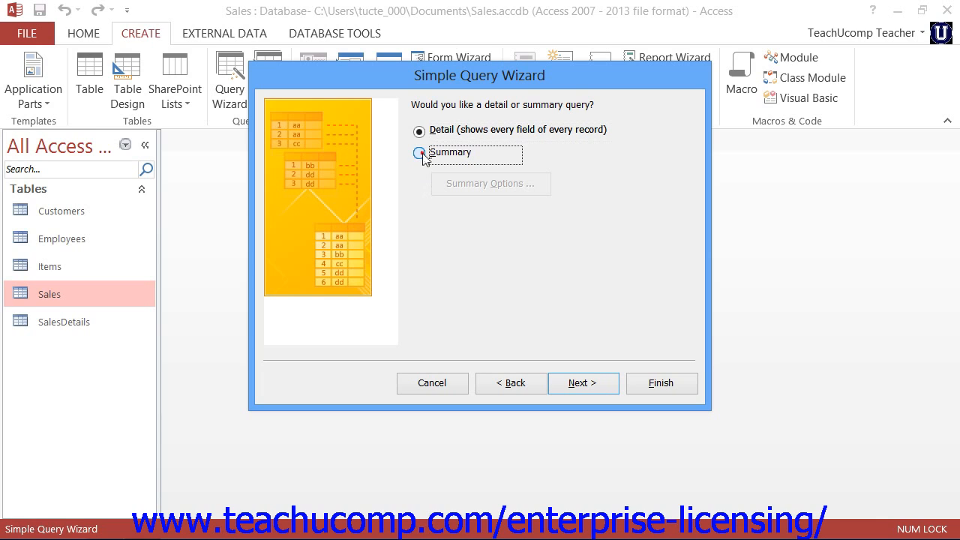
Choose Summary and enable Count records in Sales under Summary Options.
click(419, 153)
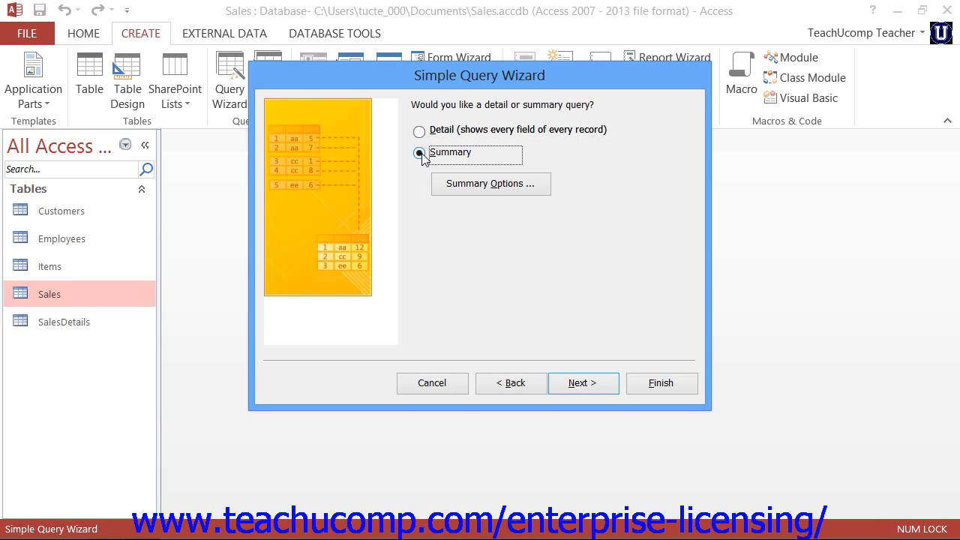
mouse_move(483, 187)
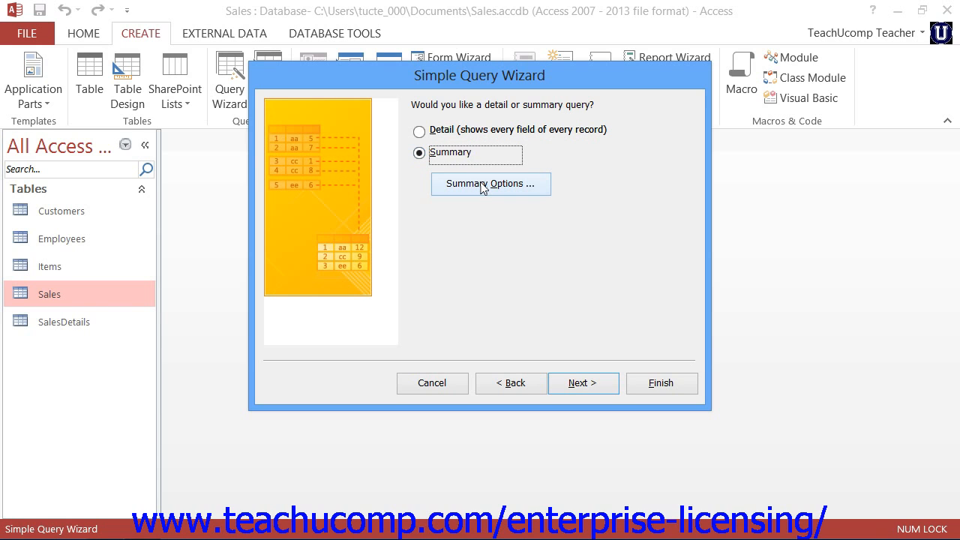
click(491, 183)
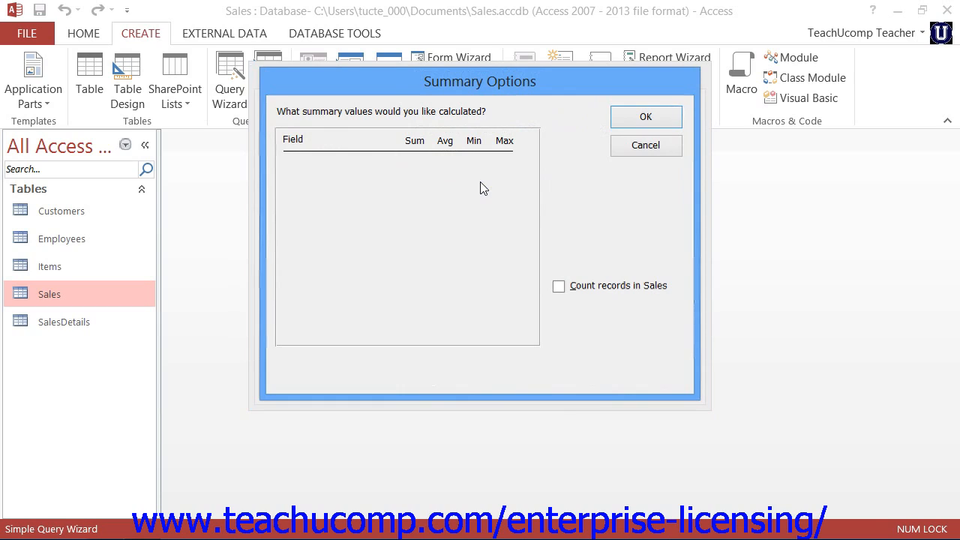
mouse_move(479, 187)
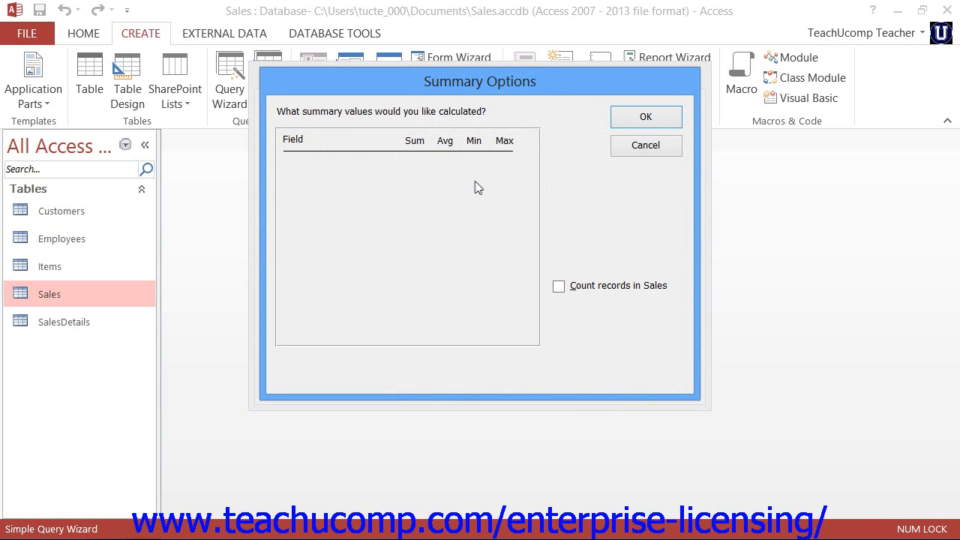
mouse_move(464, 169)
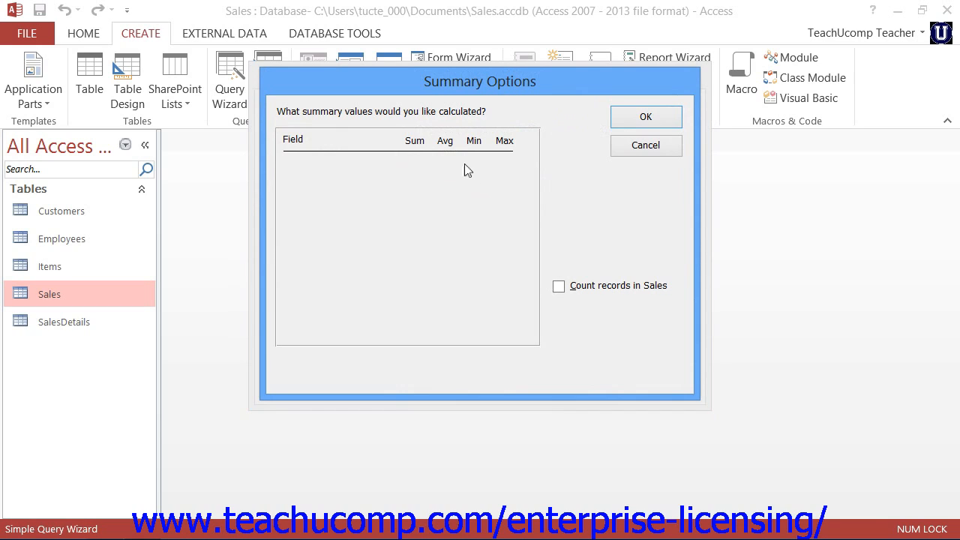
click(557, 287)
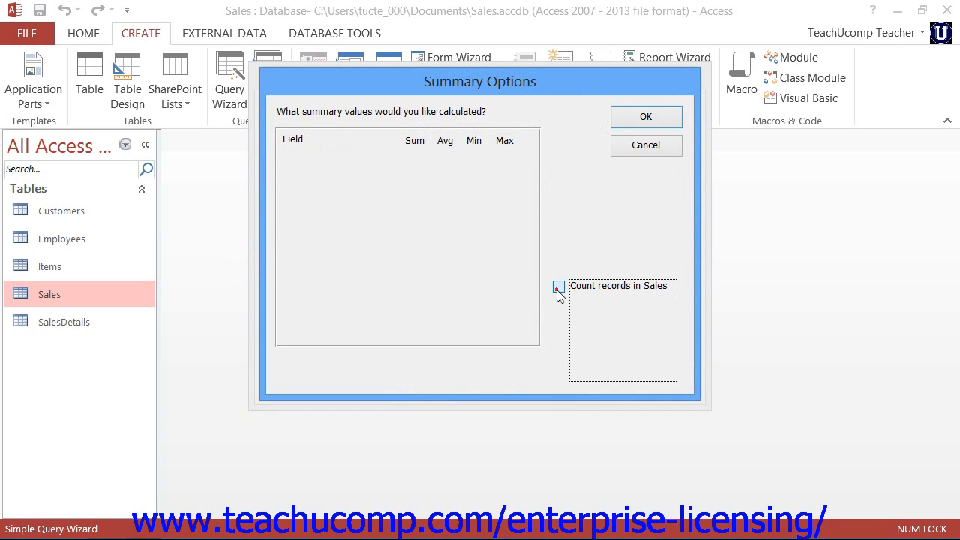
click(558, 285)
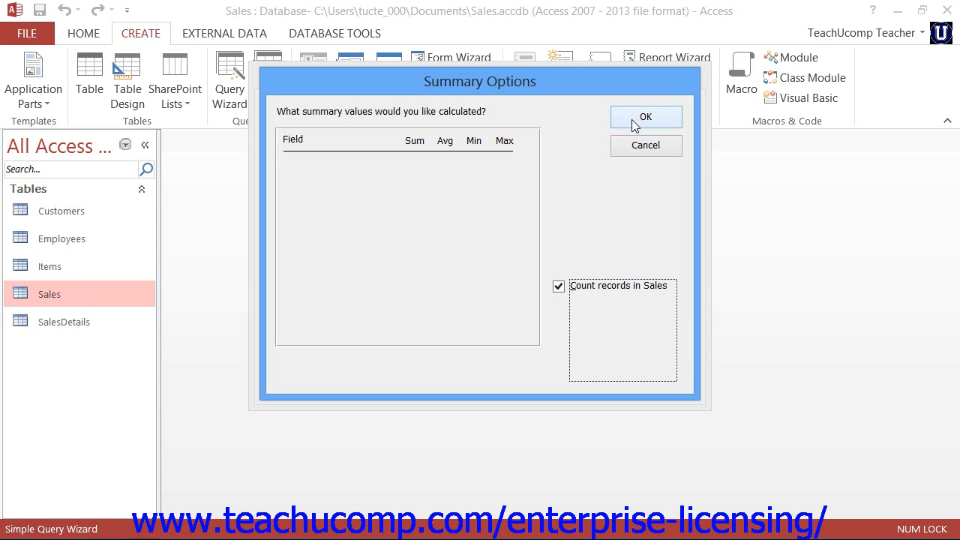
click(645, 117)
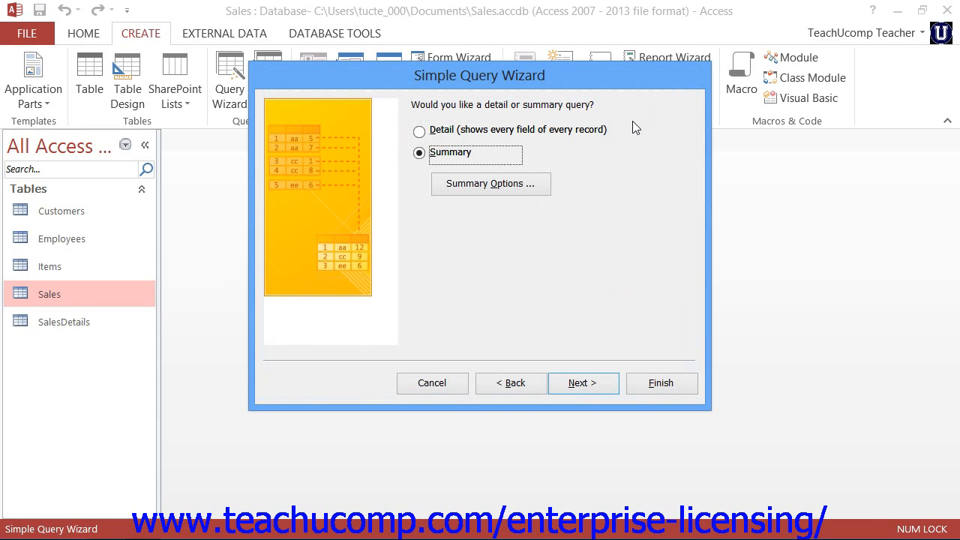
mouse_move(583, 290)
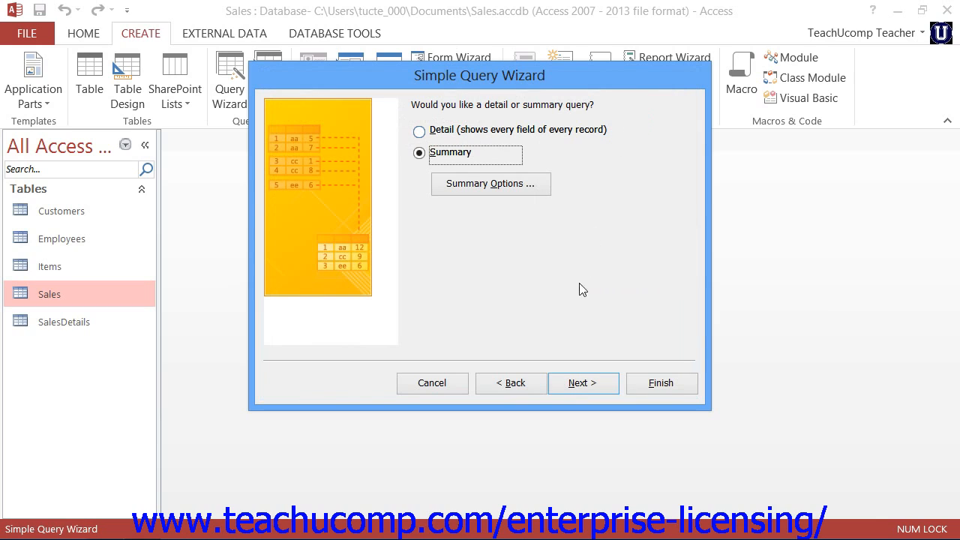
Advance the wizard to the date grouping page.
click(582, 383)
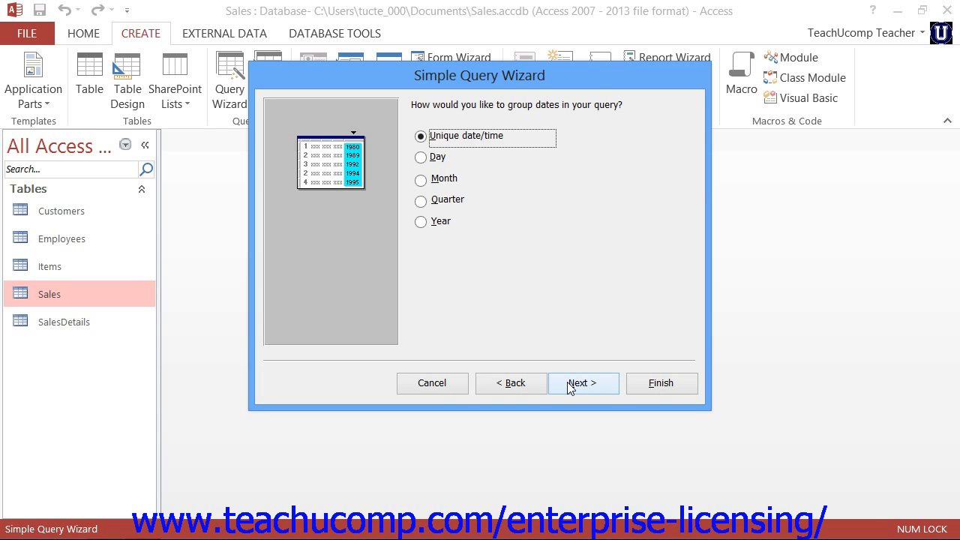
mouse_move(571, 323)
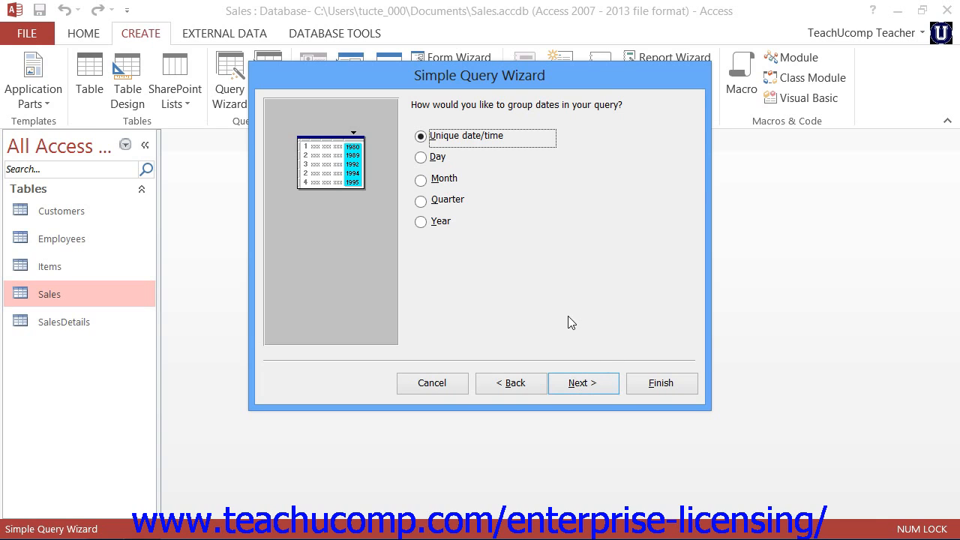
Group dates by Month and finish the wizard with the title 'Customers Query'.
click(421, 178)
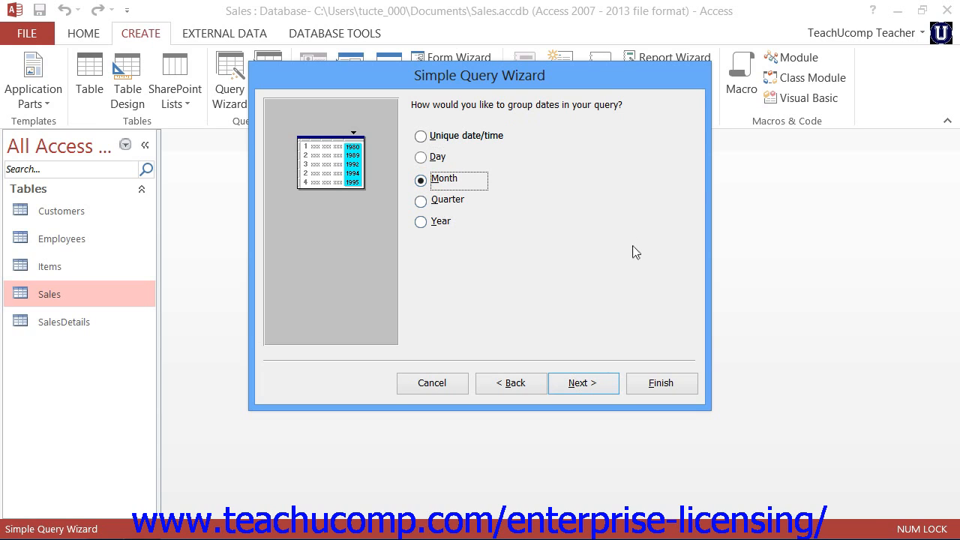
mouse_move(629, 260)
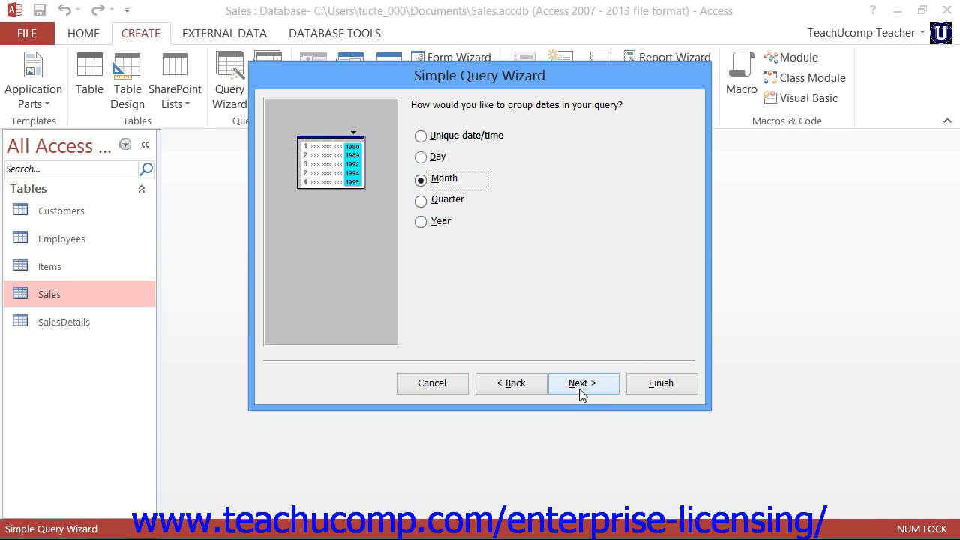
click(583, 383)
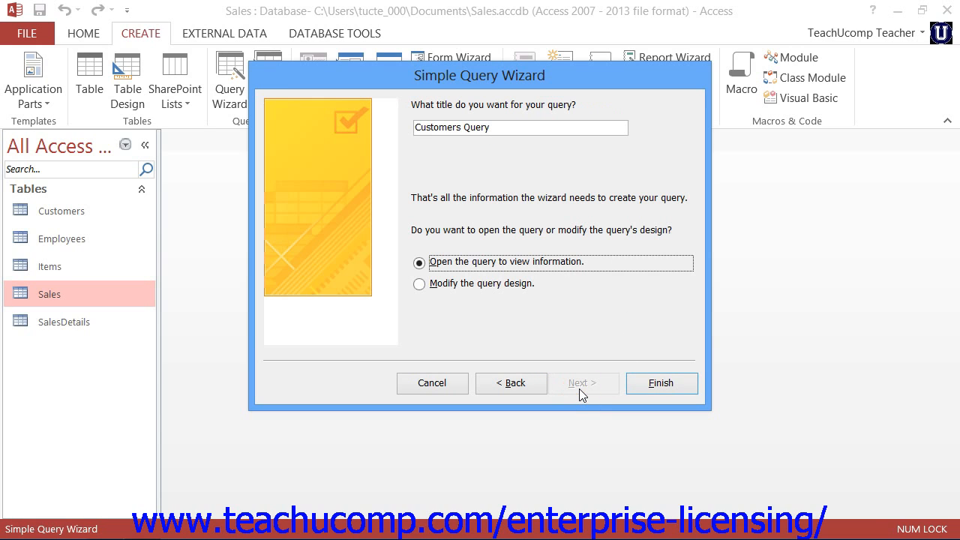
mouse_move(546, 328)
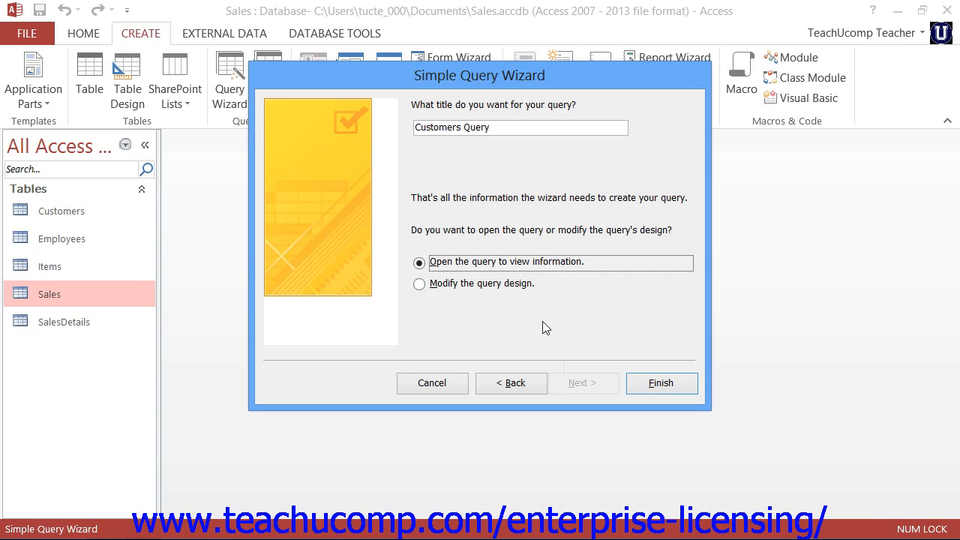
click(510, 127)
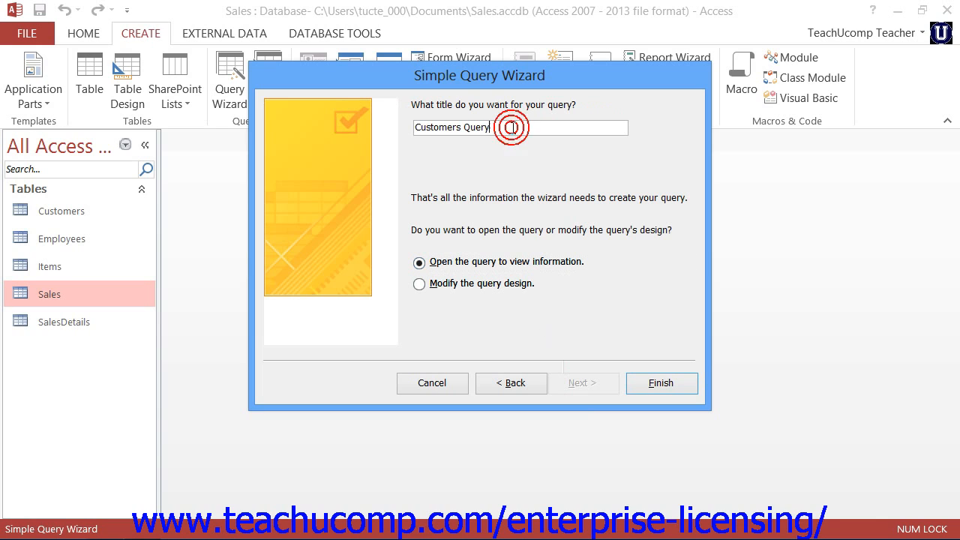
mouse_move(465, 274)
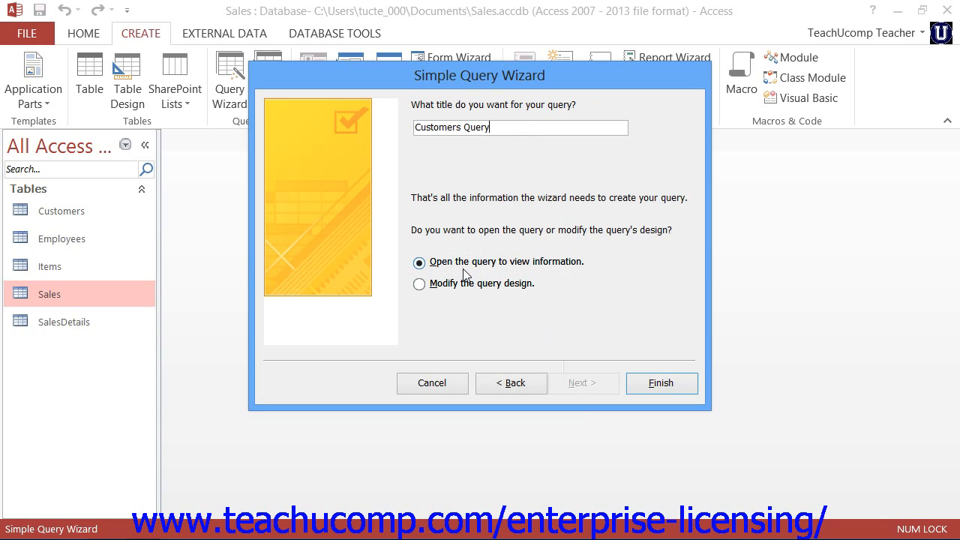
click(660, 383)
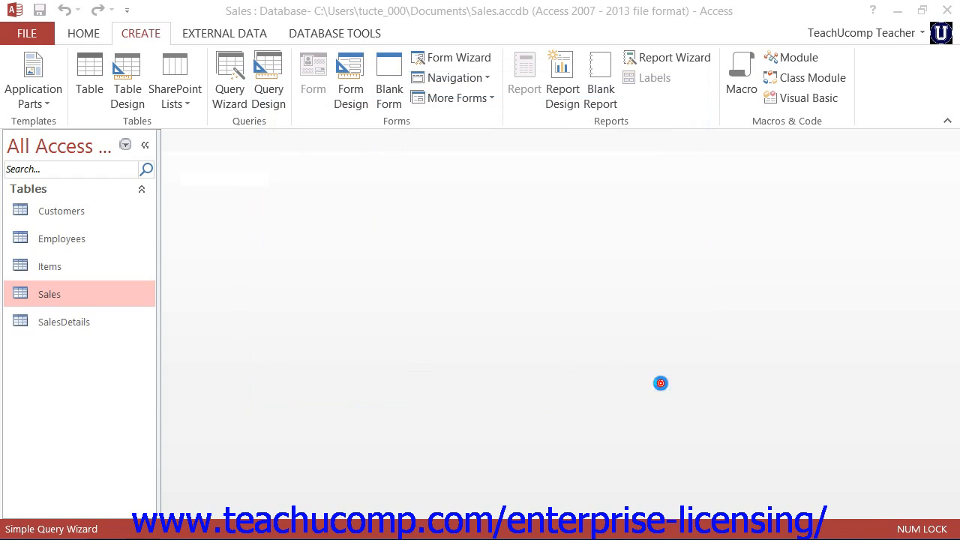